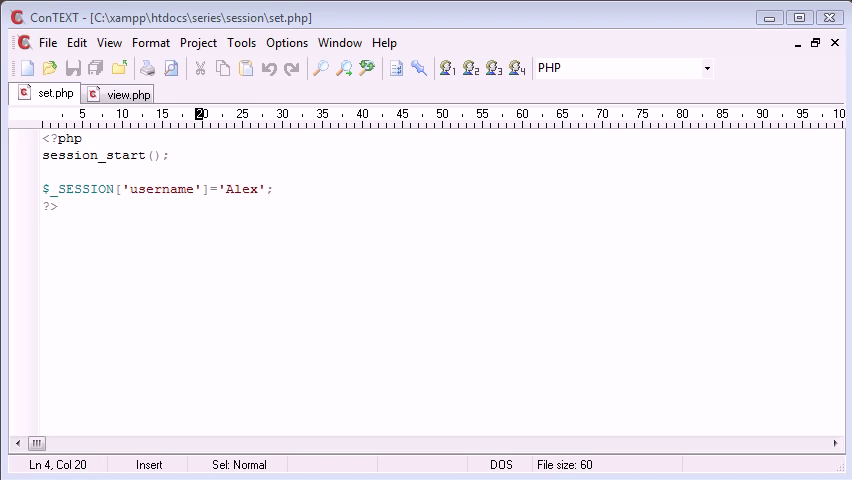
- Bring up view.php, the script that welcomes the stored username or asks to log in
{"action": "left_click", "coordinate": [124, 92]}
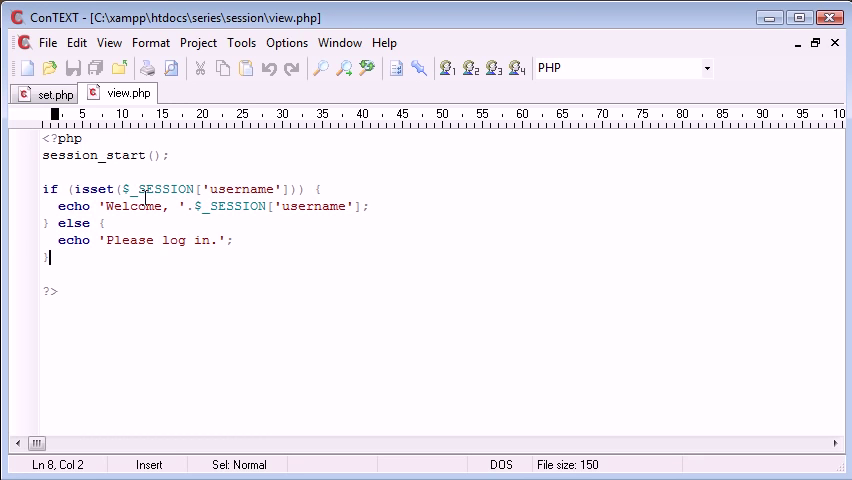
- Start a new unset.php in the session folder containing an empty <?php ?> block
{"action": "left_click", "coordinate": [204, 92]}
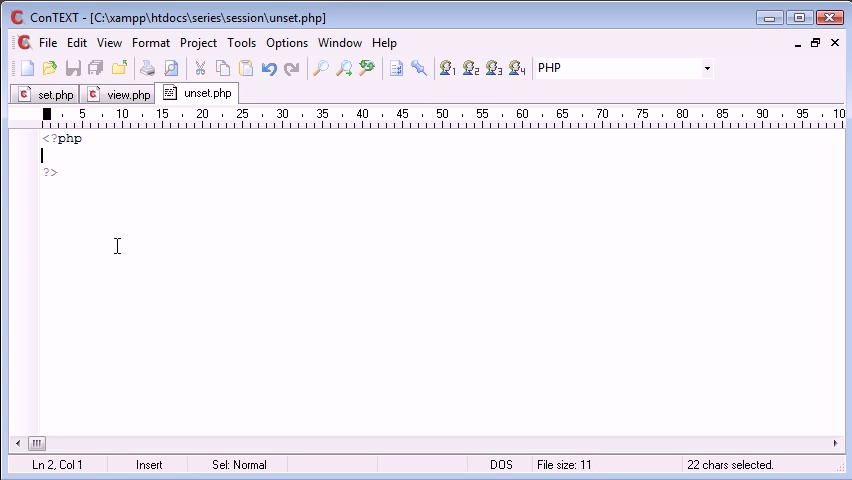